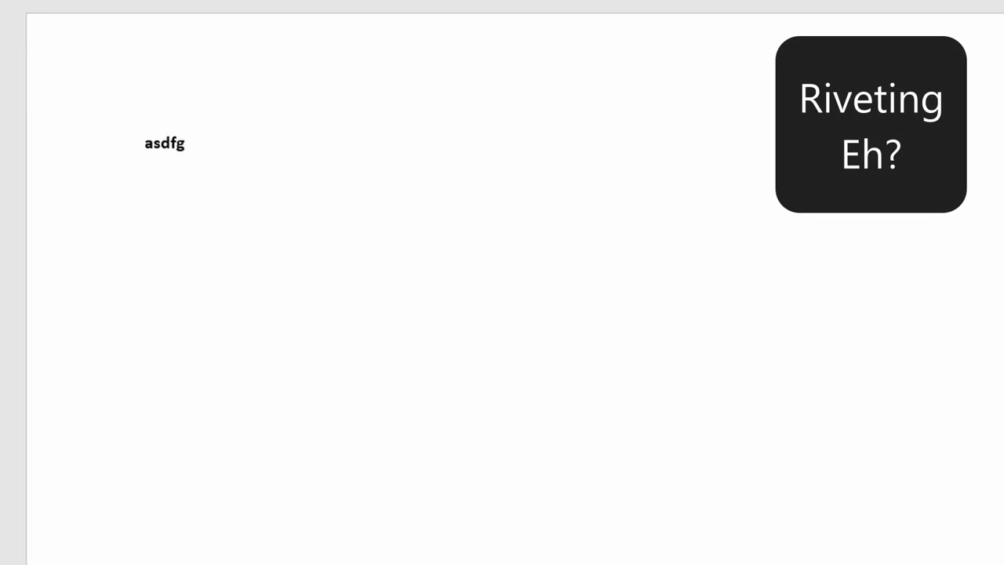
- Extend the bold line with a run of h's and the digits 123456789, removing the stray question mark
{"action": "type", "text": "hhhhhhhhhhhhhhhhhhhhhhhhhhhh123456789"}
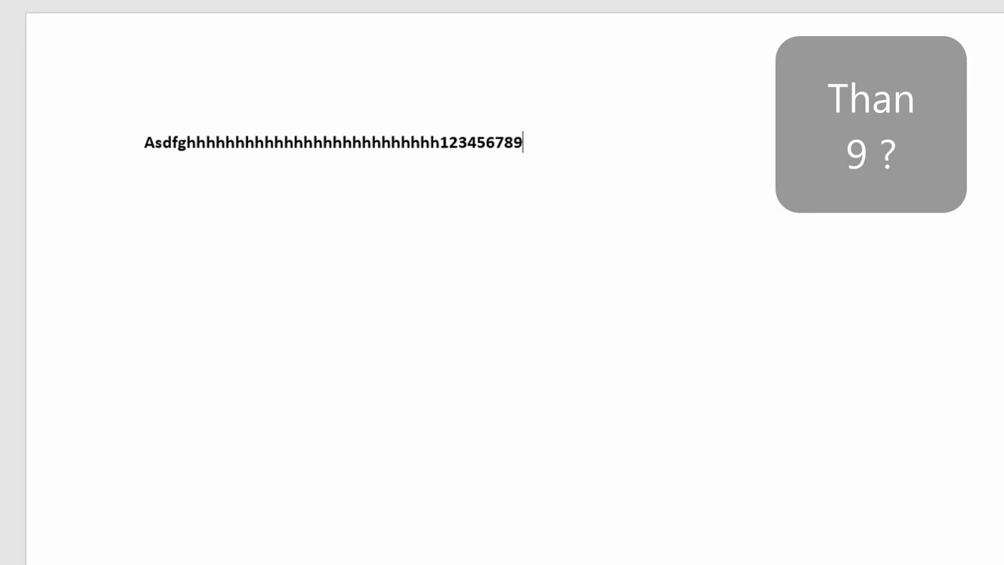
{"action": "type", "text": "?"}
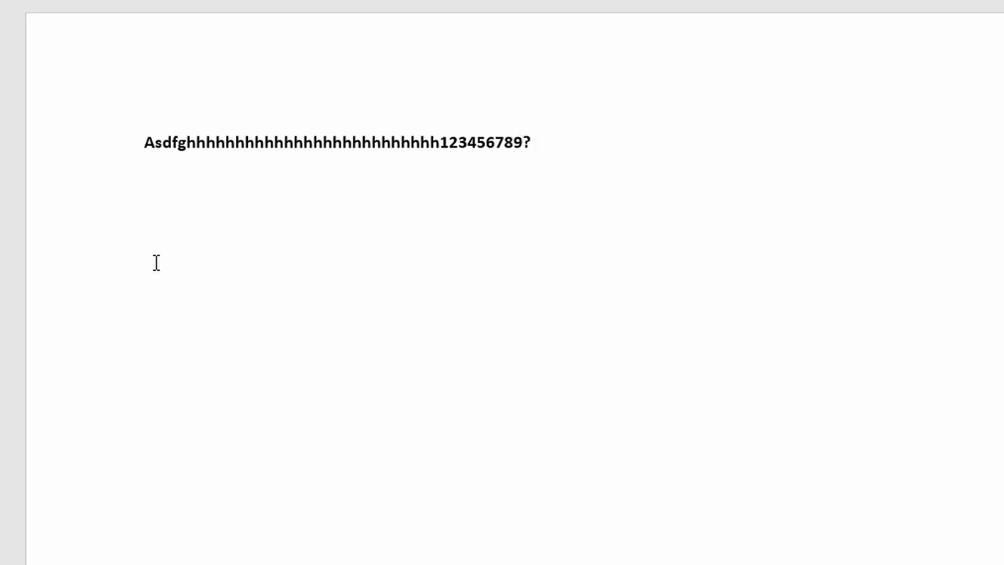
{"action": "key", "text": "Backspace"}
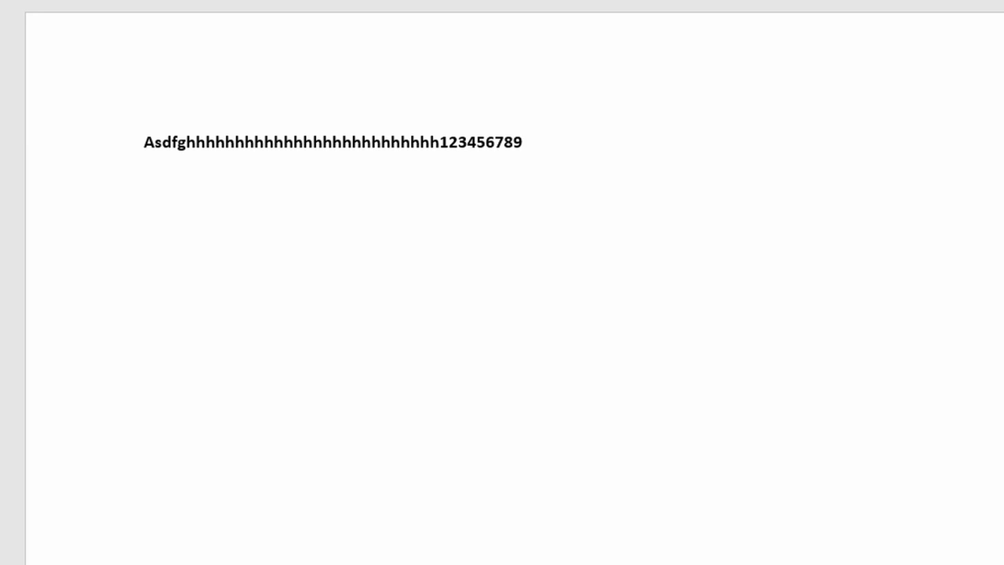
- Continue the line after a gap with ///';][/?????1111!!!!! followed by A
{"action": "type", "text": "//"}
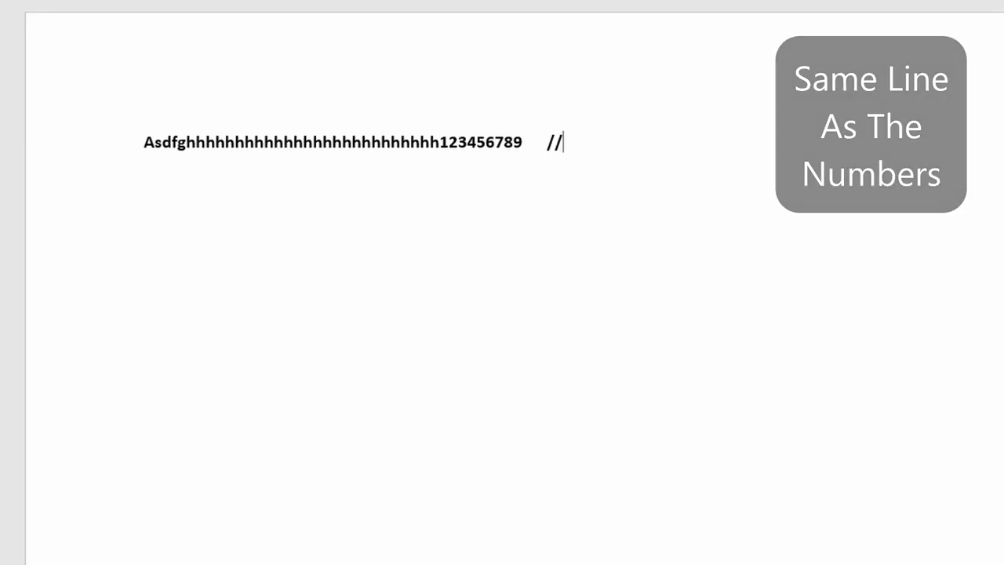
{"action": "type", "text": "/"}
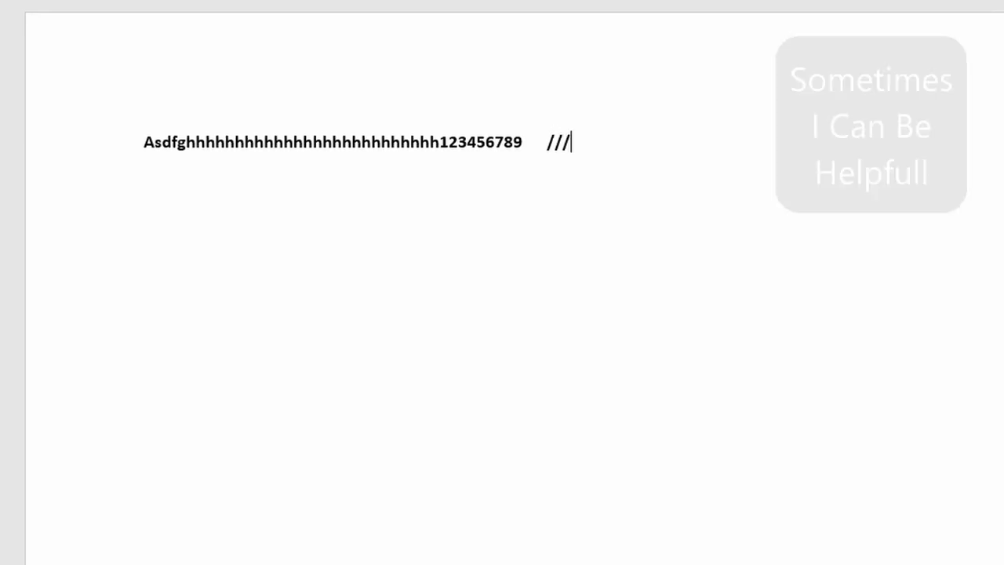
{"action": "type", "text": "';"}
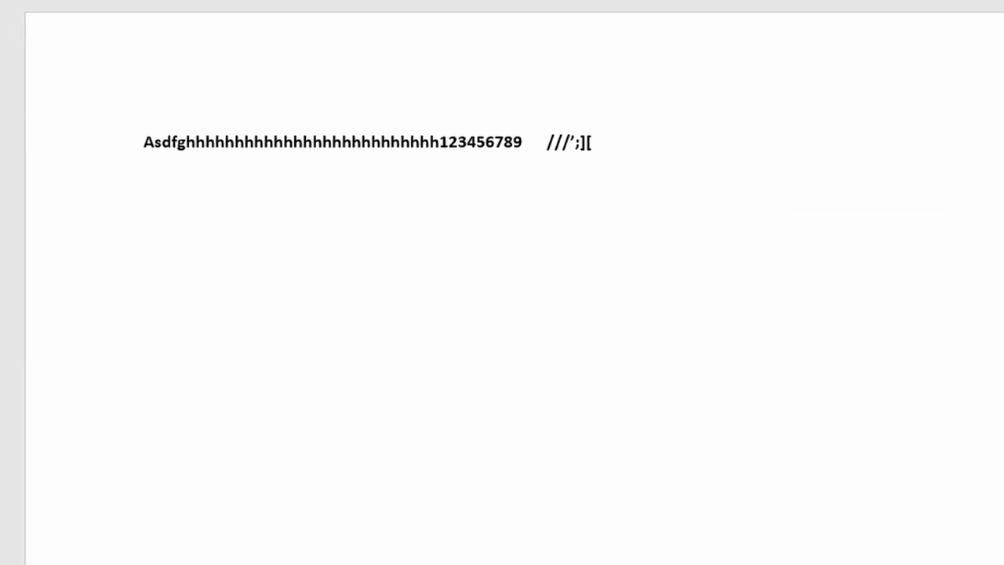
{"action": "type", "text": "/"}
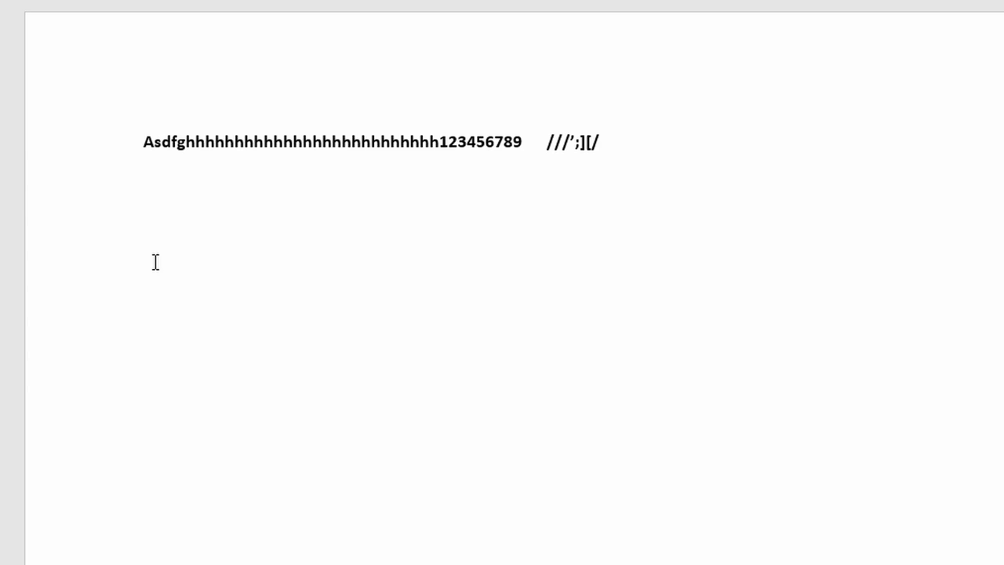
{"action": "type", "text": "?????"}
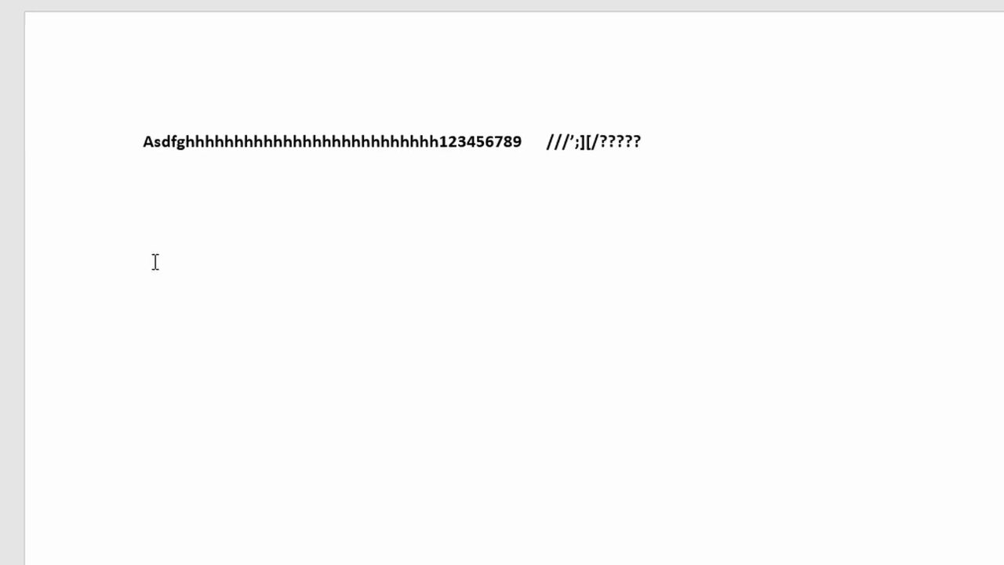
{"action": "type", "text": "1111"}
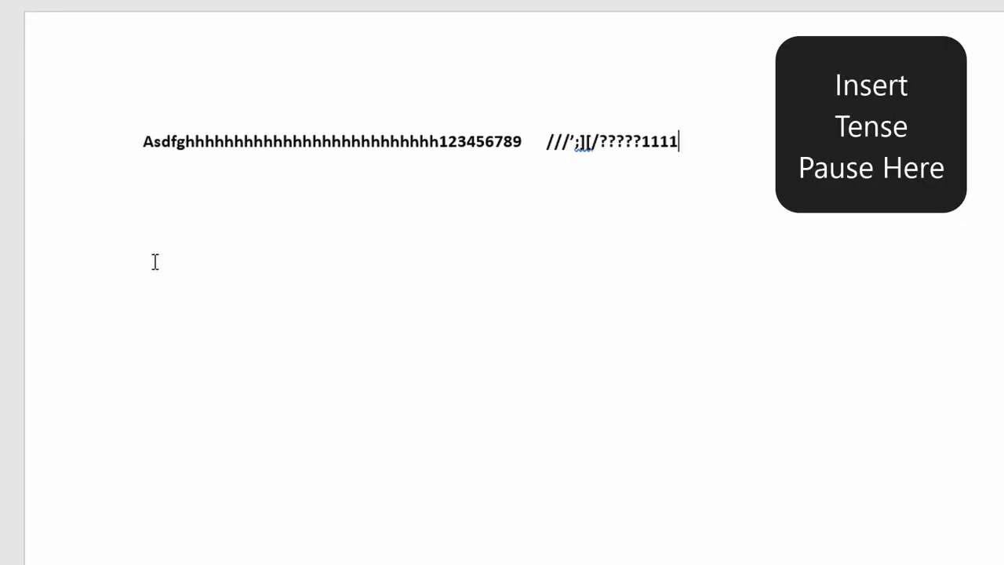
{"action": "type", "text": "!!!"}
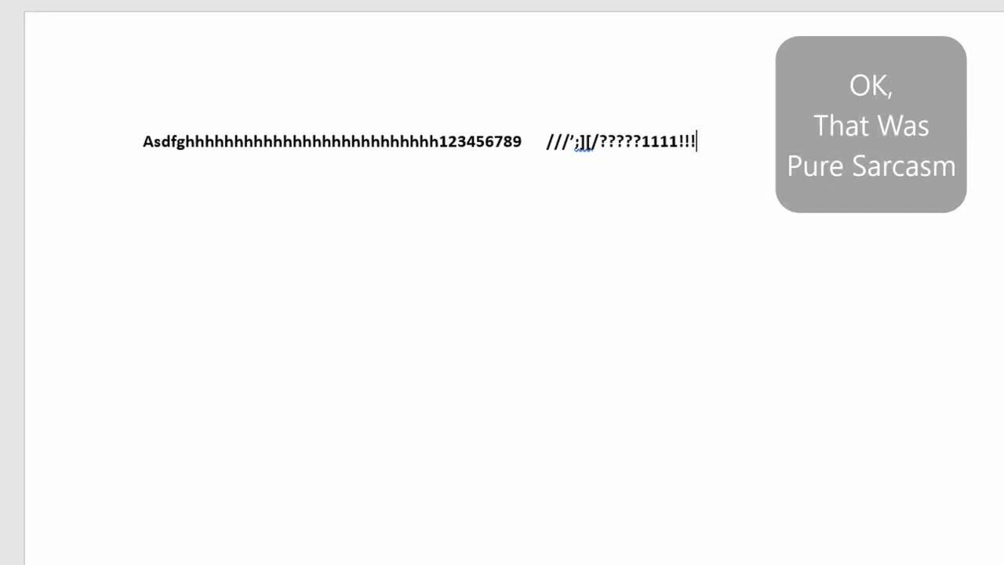
{"action": "type", "text": "!!"}
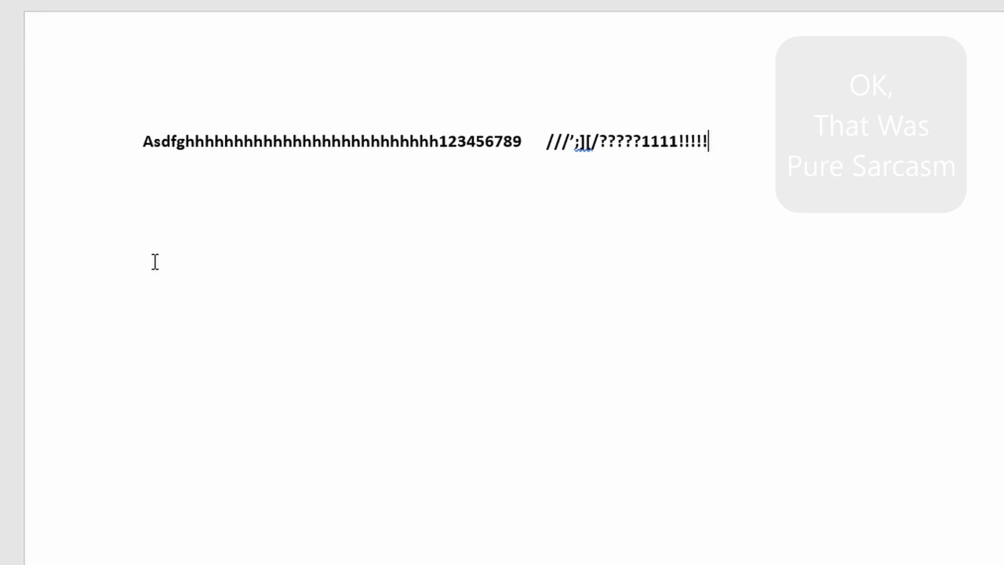
{"action": "type", "text": "A"}
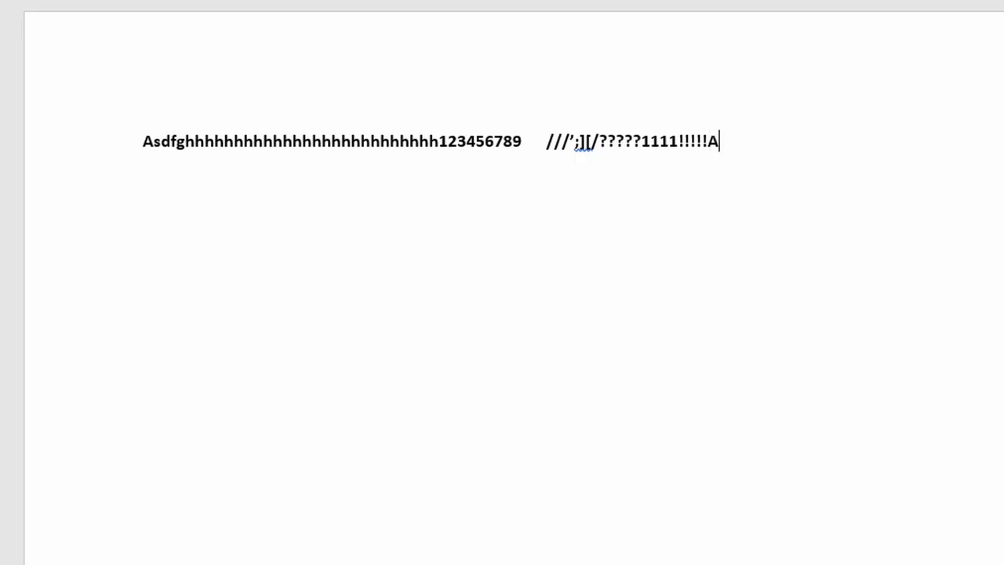
- Add AAAaaaabbBBB and then Hello, deleting a mistyped lowercase h
{"action": "type", "text": "AAaaaa"}
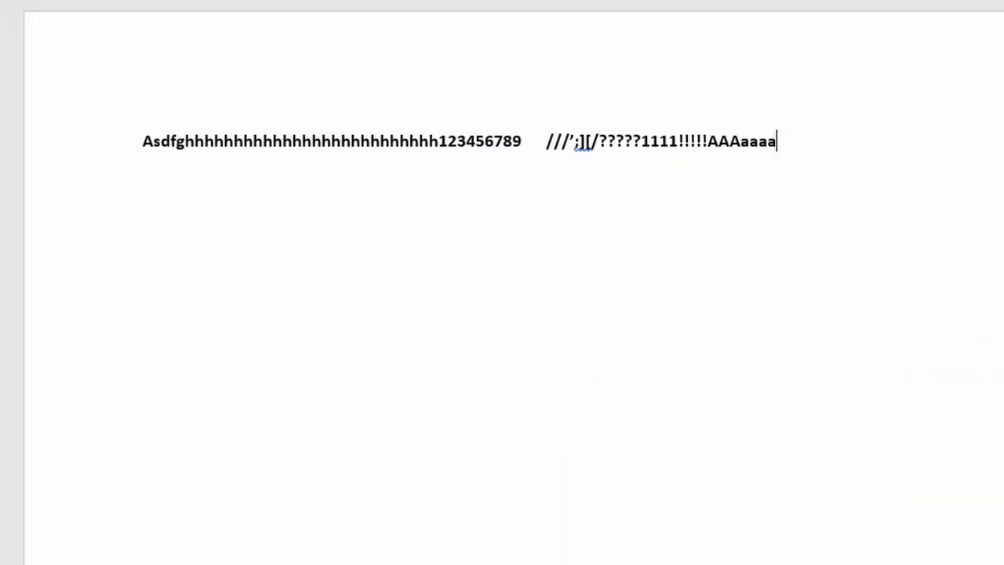
{"action": "type", "text": "bbB"}
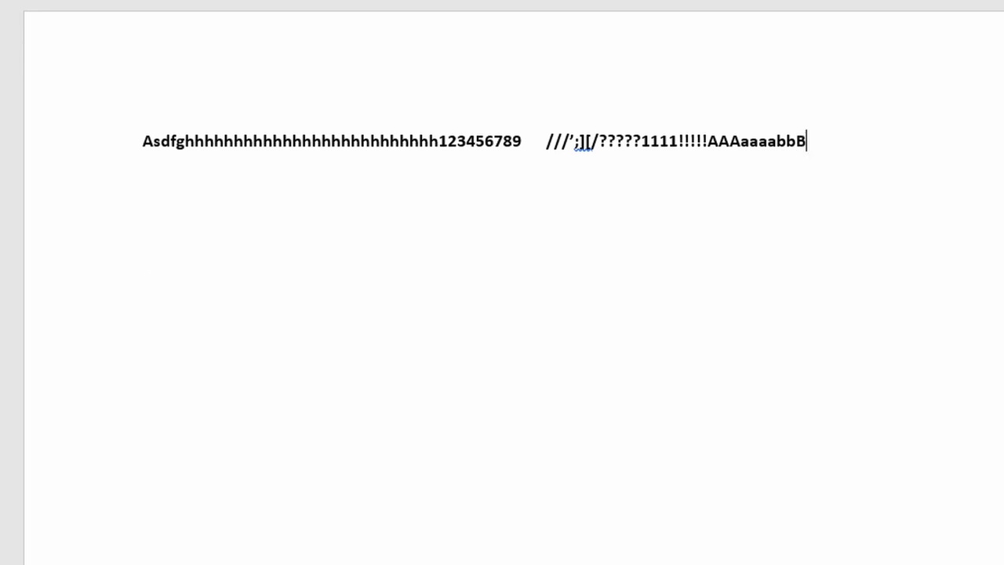
{"action": "type", "text": "BB"}
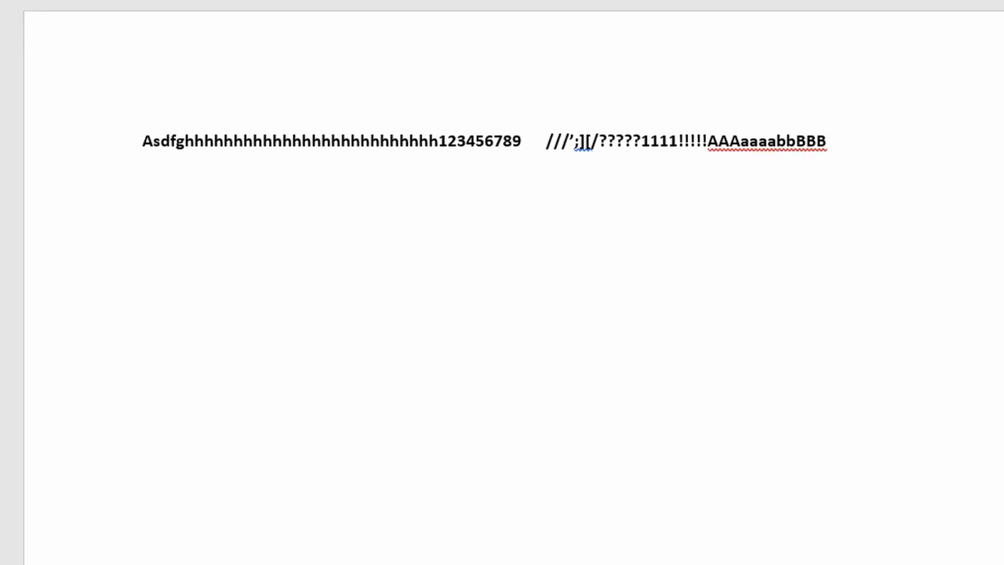
{"action": "type", "text": "h"}
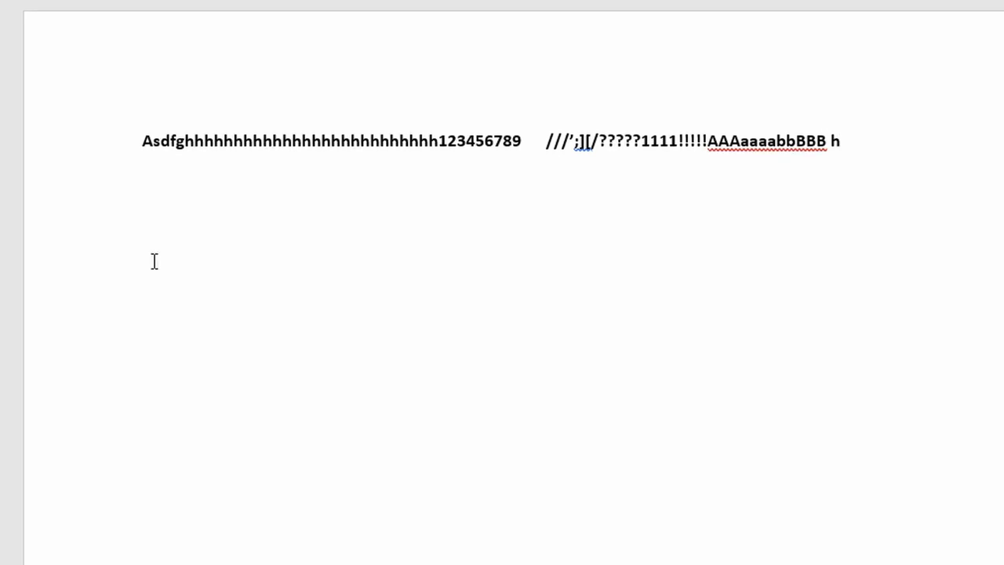
{"action": "key", "text": "Backspace"}
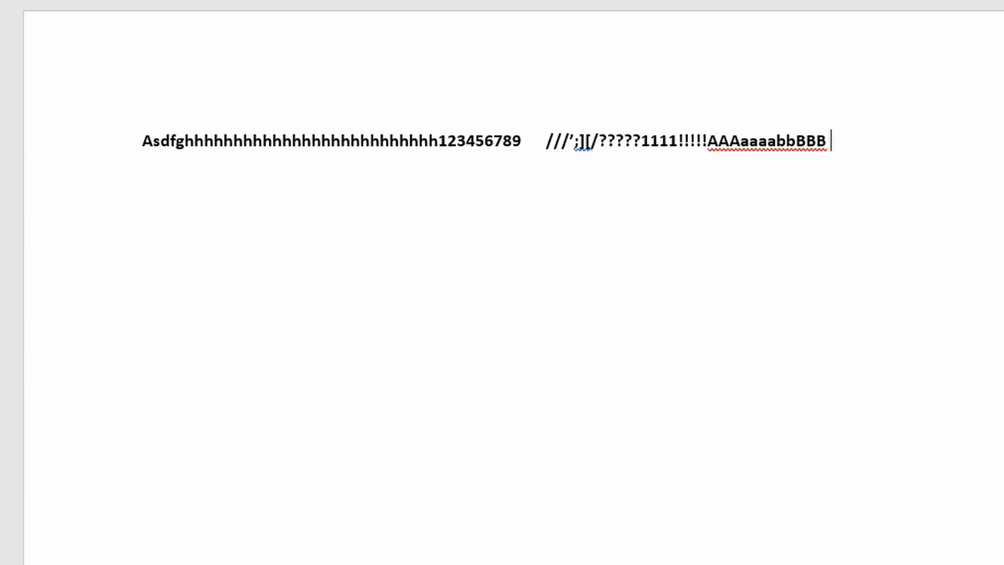
{"action": "type", "text": "H"}
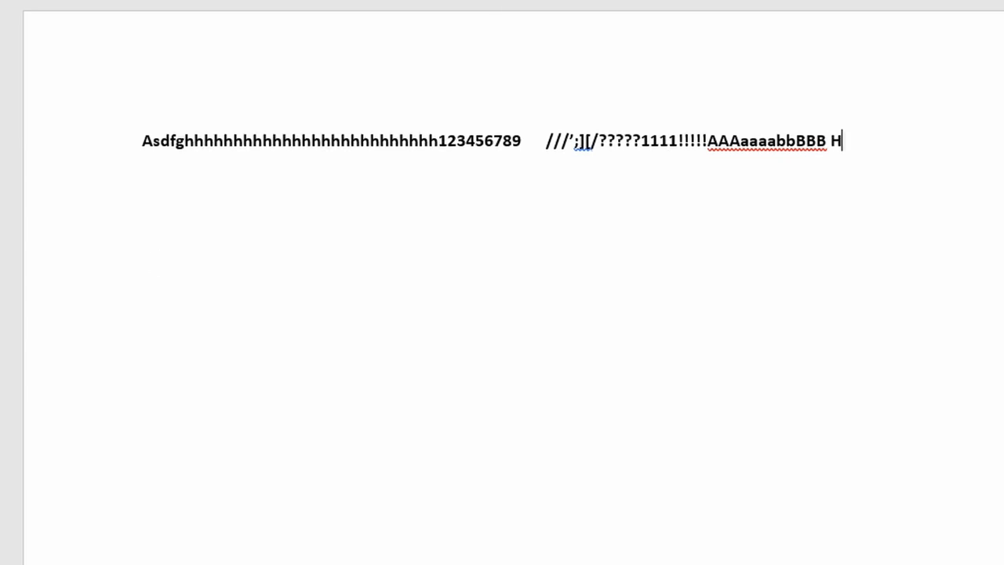
{"action": "type", "text": "ello"}
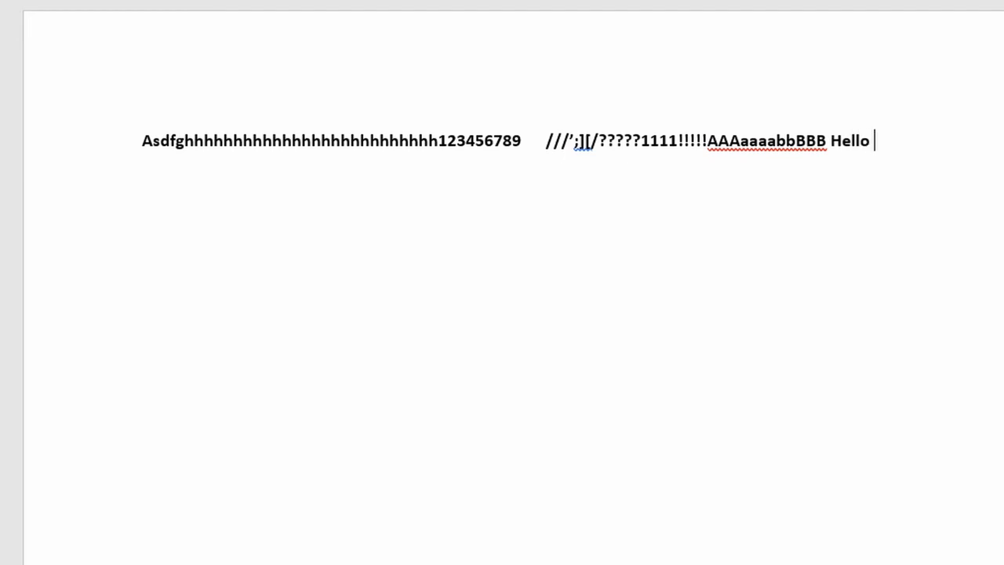
{"action": "mouse_move", "coordinate": [154, 261]}
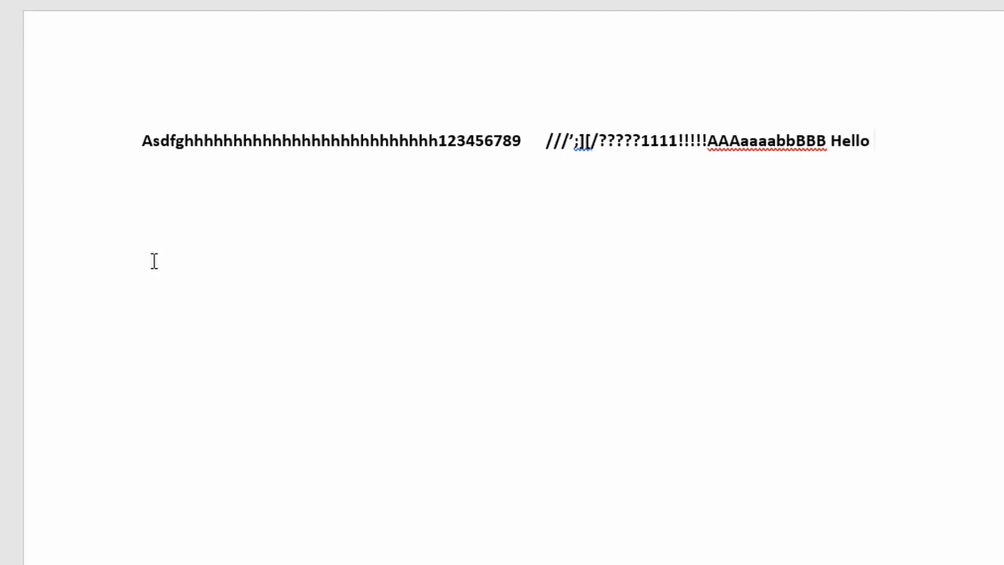
- End the bold line with an exclamation mark after Hello
{"action": "type", "text": "!"}
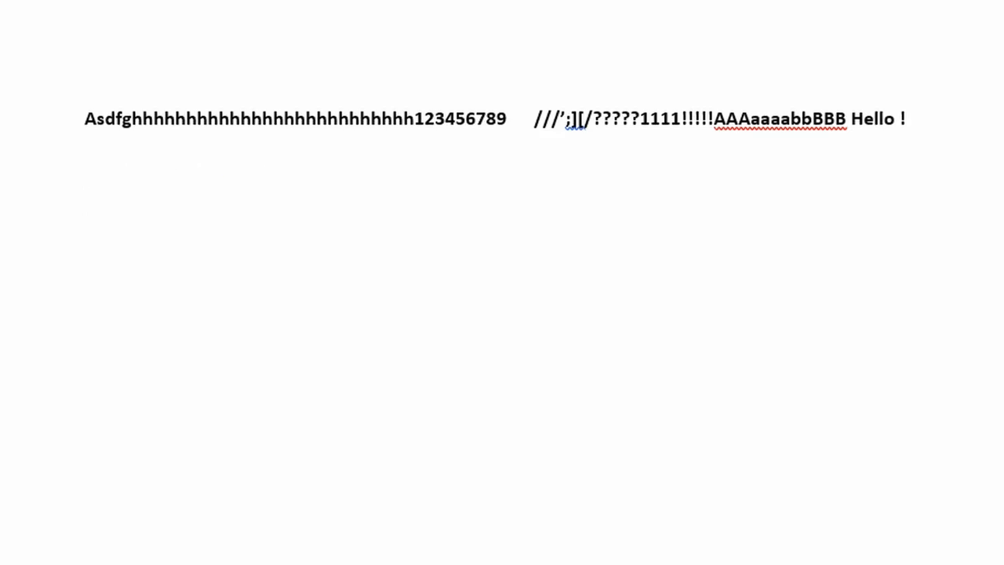
- Write a second bold line reading 'Ctrl Alt ????' below the first
{"action": "type", "text": "Ctrl"}
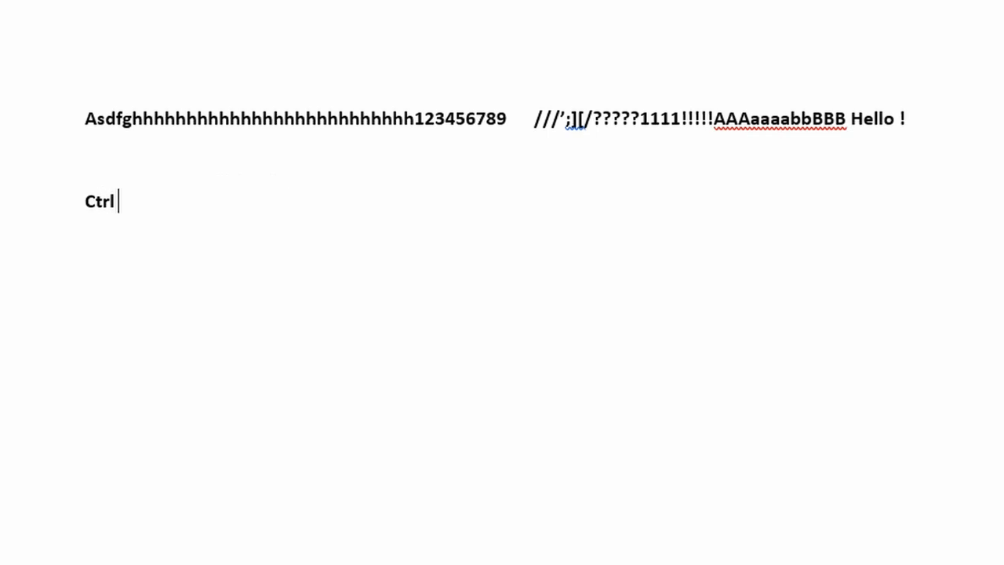
{"action": "type", "text": "Alt"}
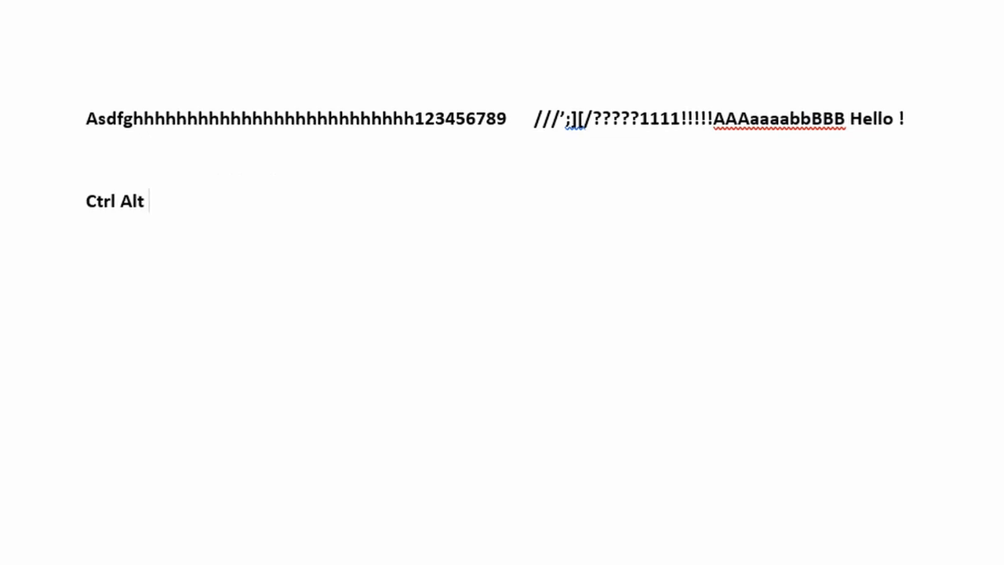
{"action": "type", "text": "????"}
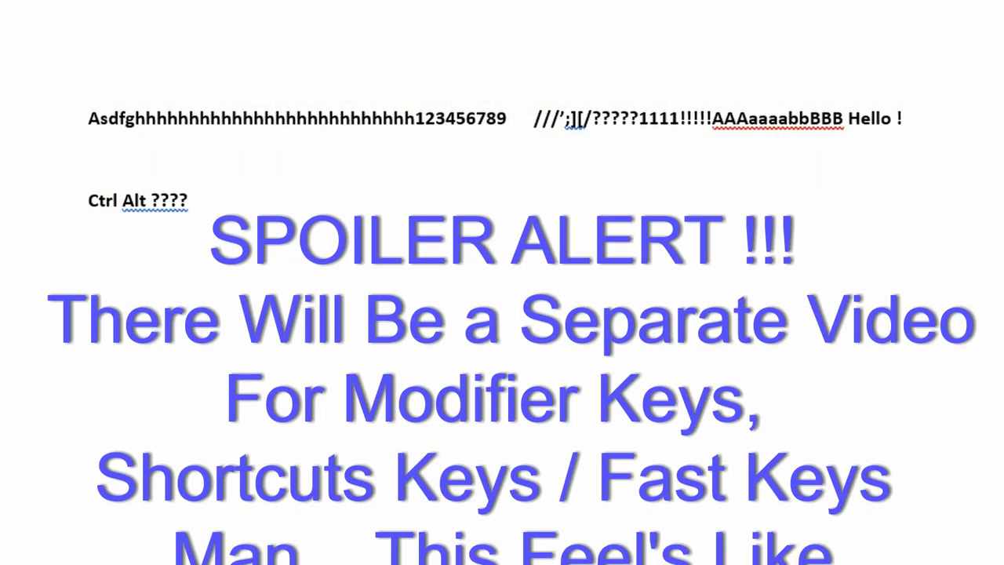
{"action": "scroll", "scroll_direction": "down", "scroll_amount": 3}
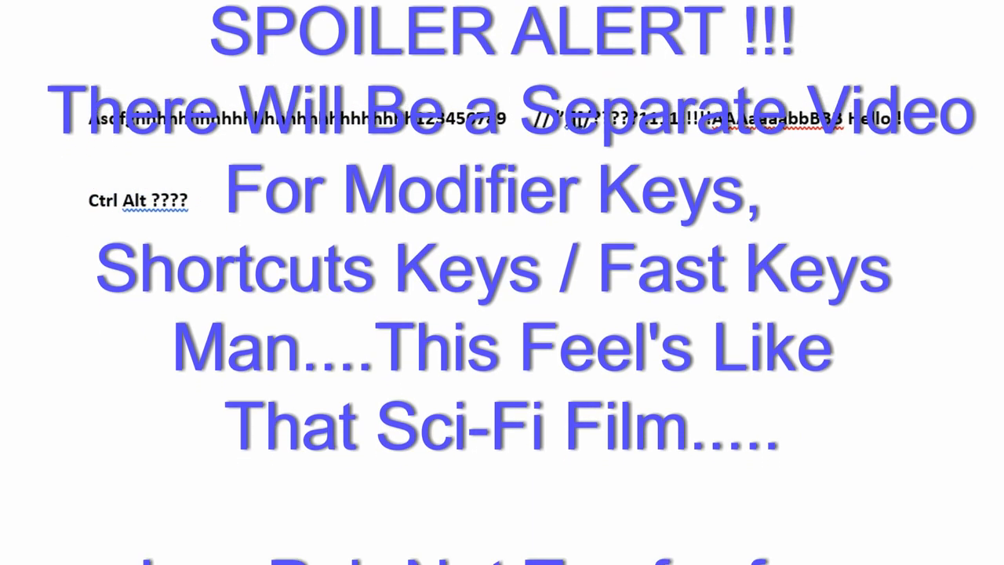